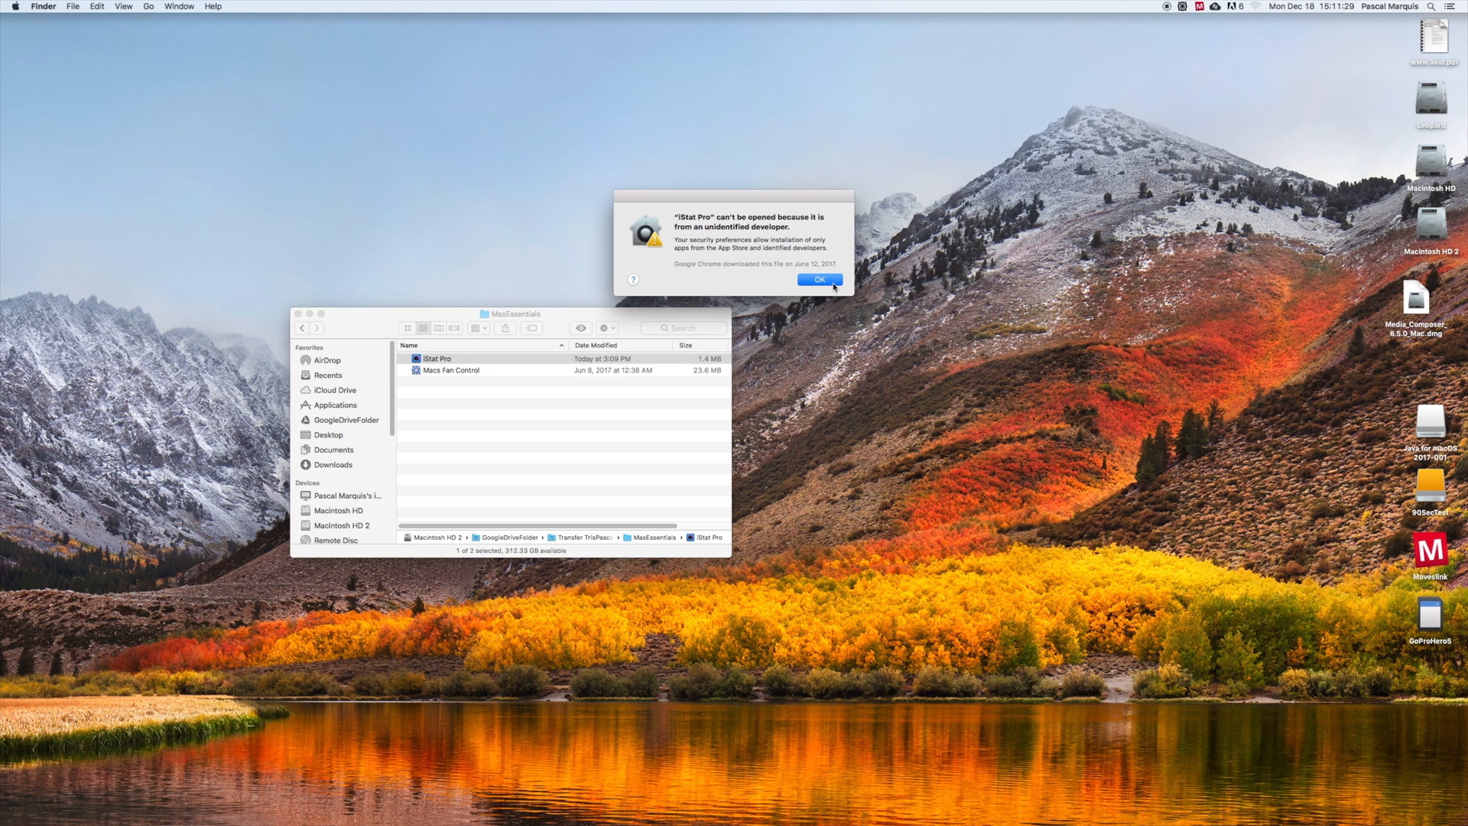
Step: Dismiss the 'iStat Pro can't be opened' unidentified-developer alert with OK
{"action": "left_click", "coordinate": [820, 280]}
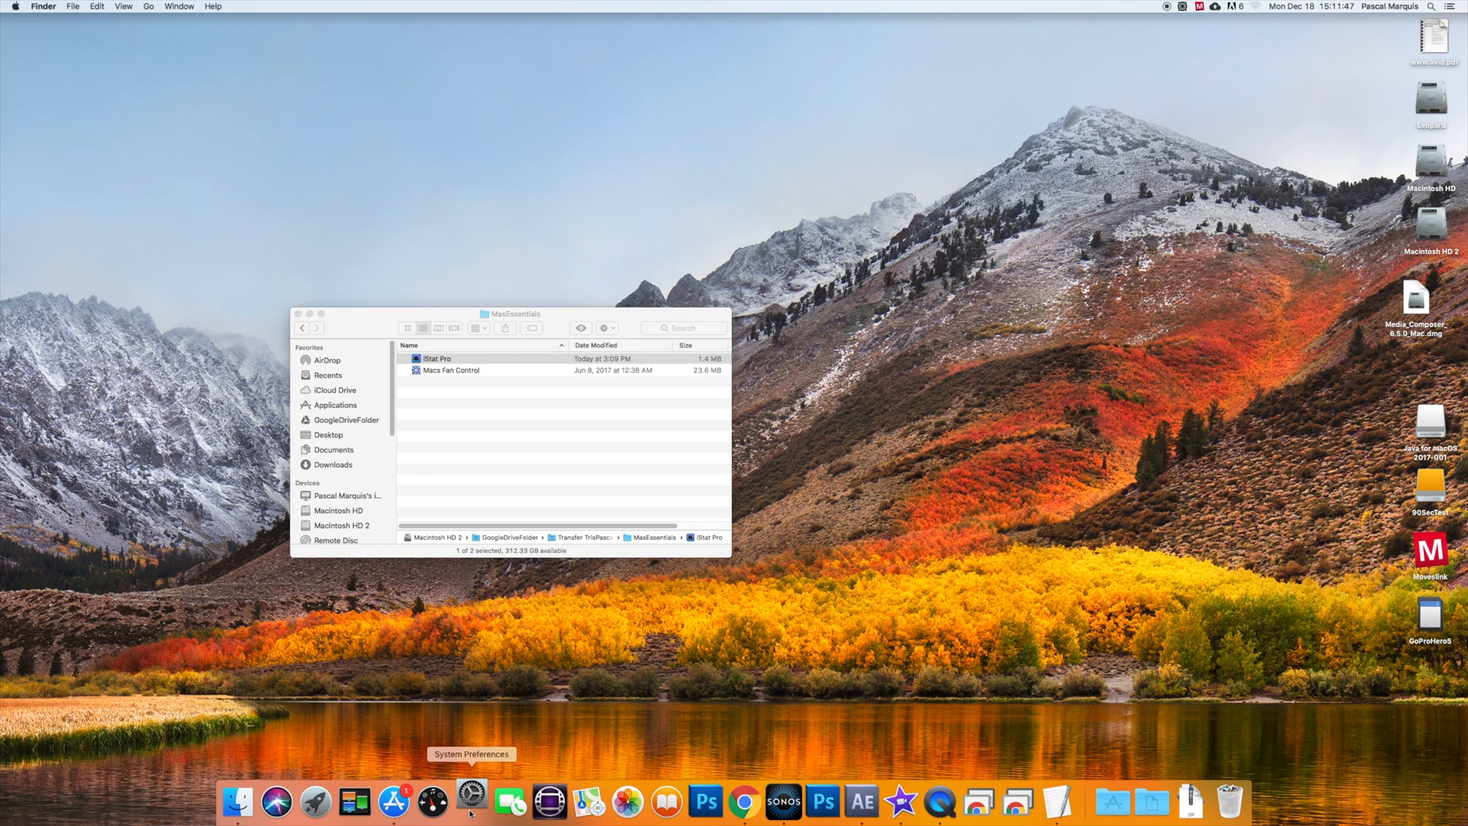
Step: Choose Open Anyway for blocked iStat Pro in Security & Privacy's General settings
{"action": "left_click", "coordinate": [469, 808]}
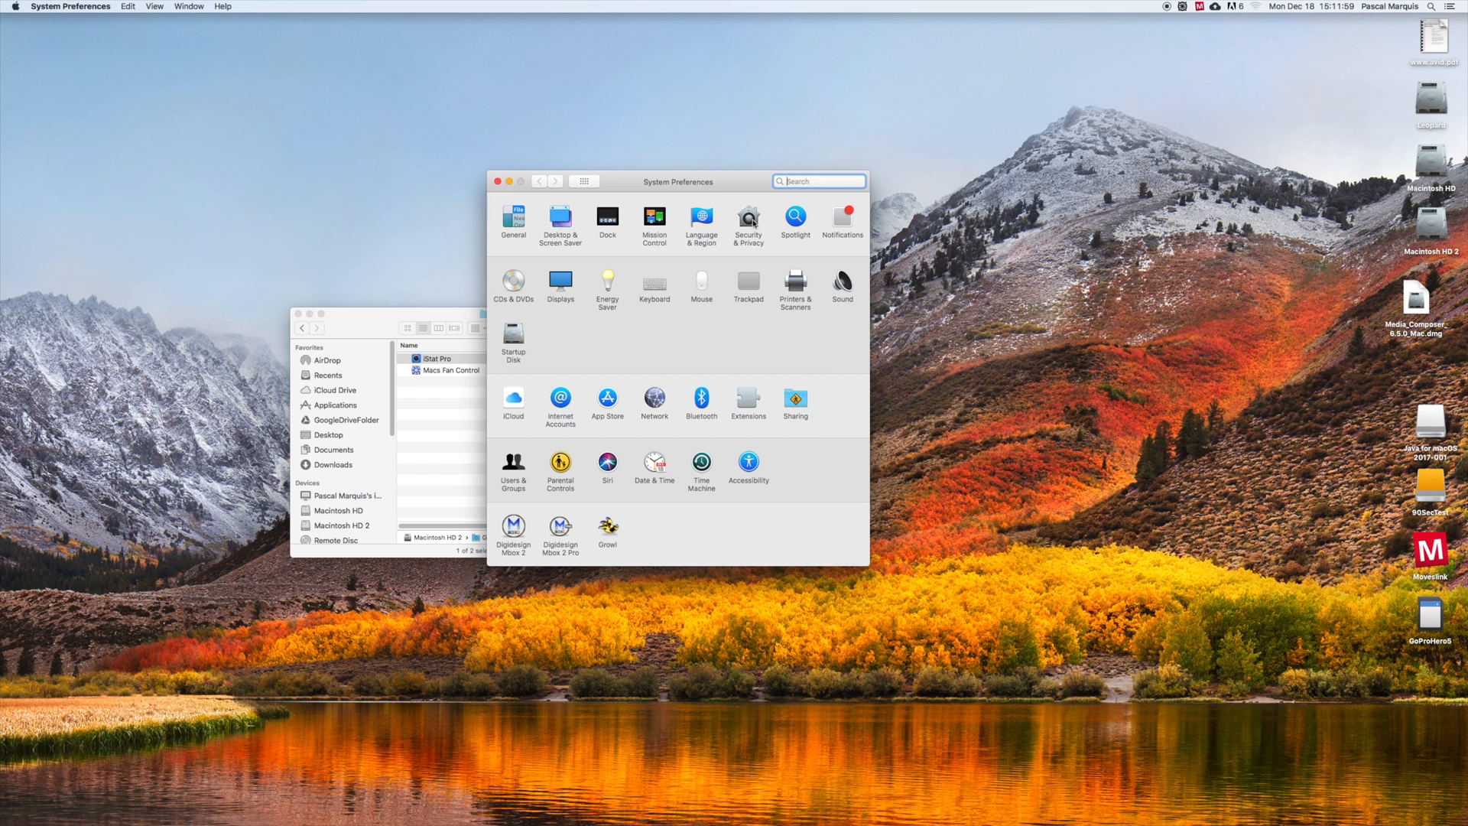
{"action": "left_click", "coordinate": [749, 217]}
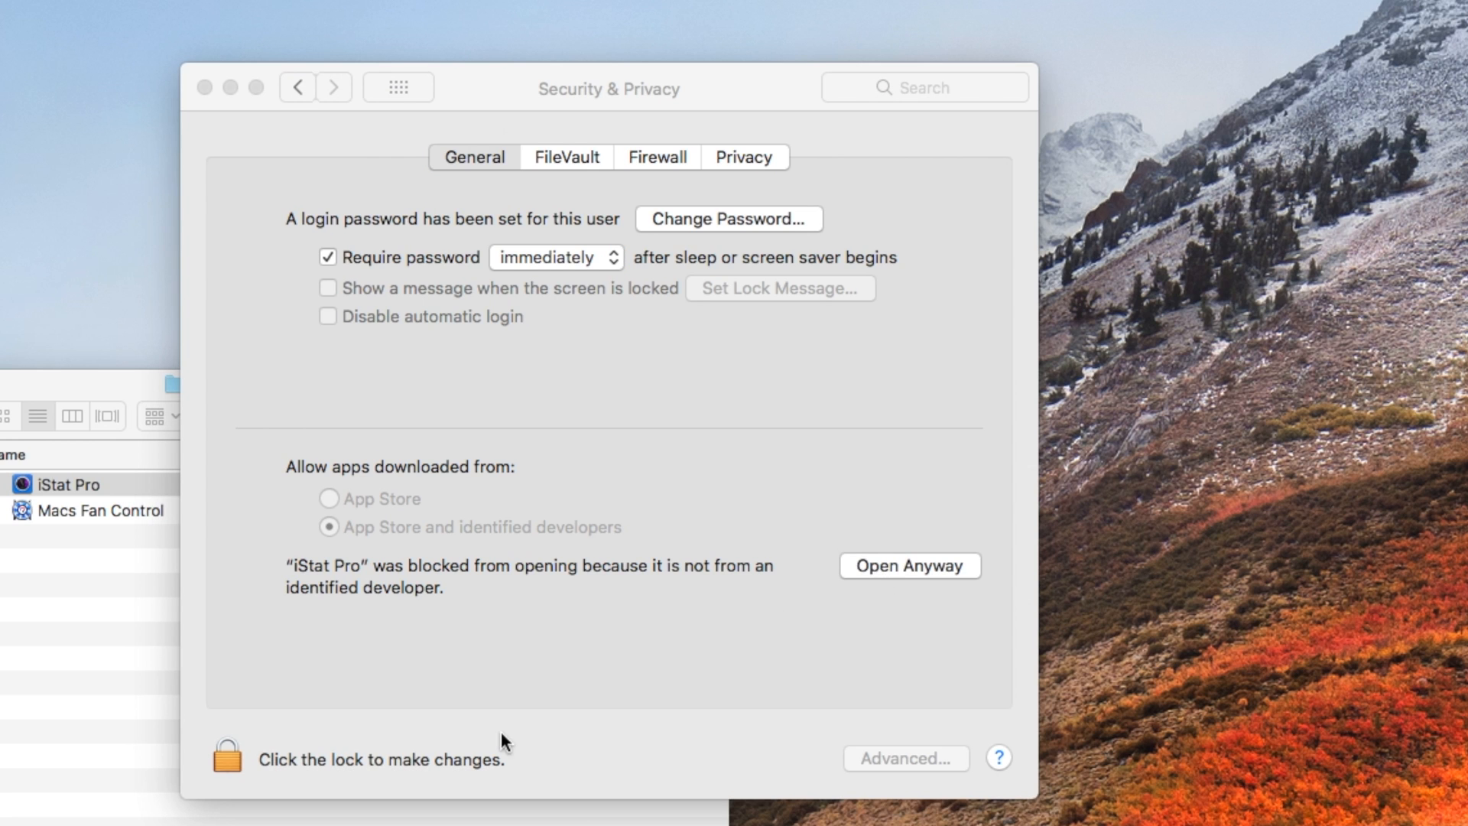
{"action": "left_click", "coordinate": [909, 566]}
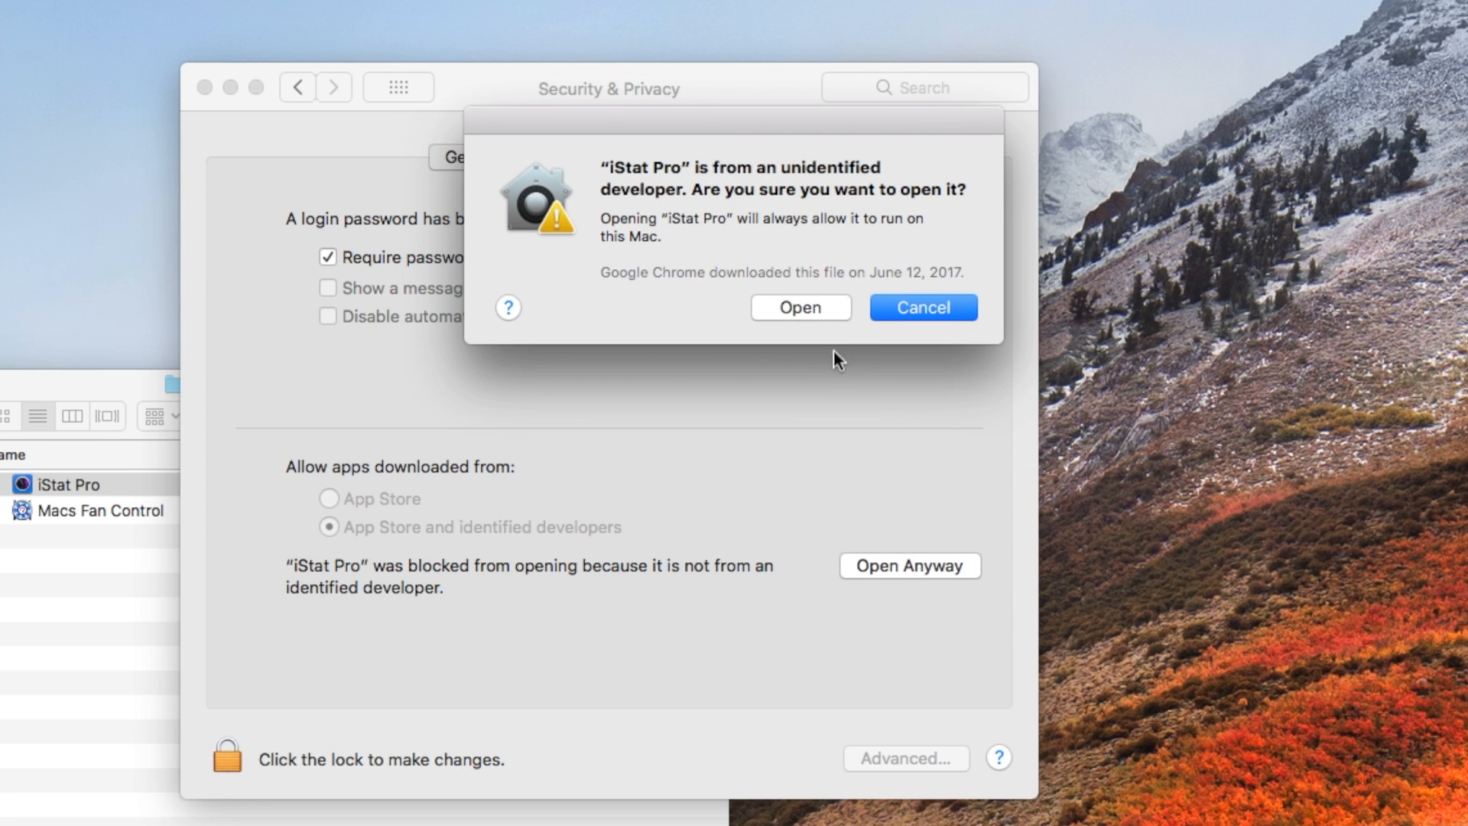